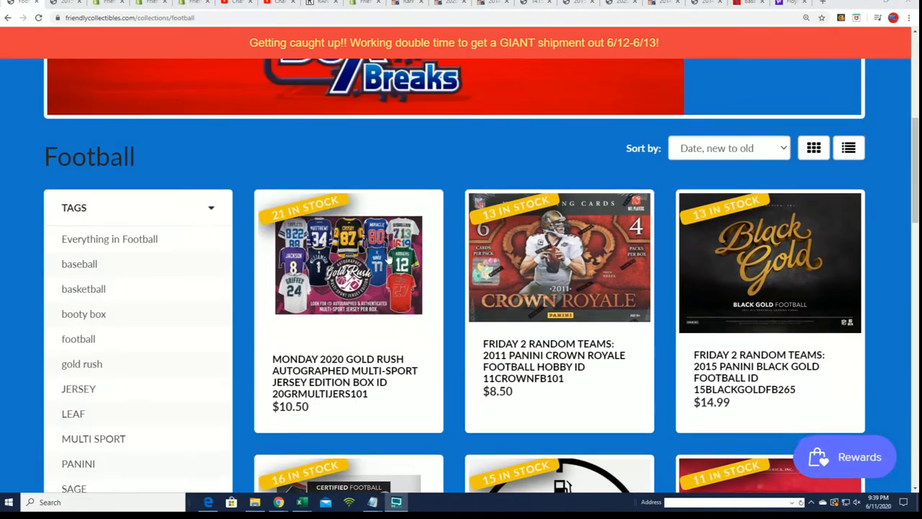
# Step: Browse the Friendly Box Breaks Baseball Breaks collection before returning to the RANDOM.ORG result
pyautogui.scroll(-3)
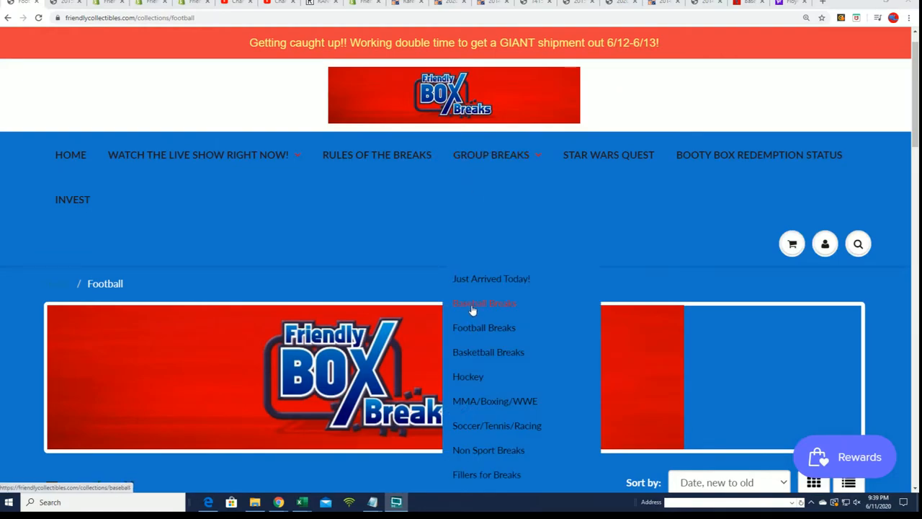
pyautogui.click(484, 302)
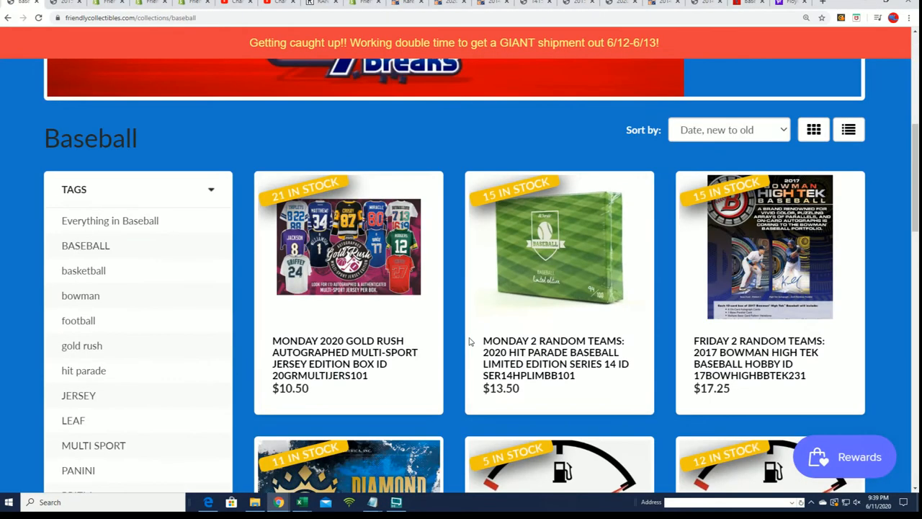
pyautogui.scroll(-3)
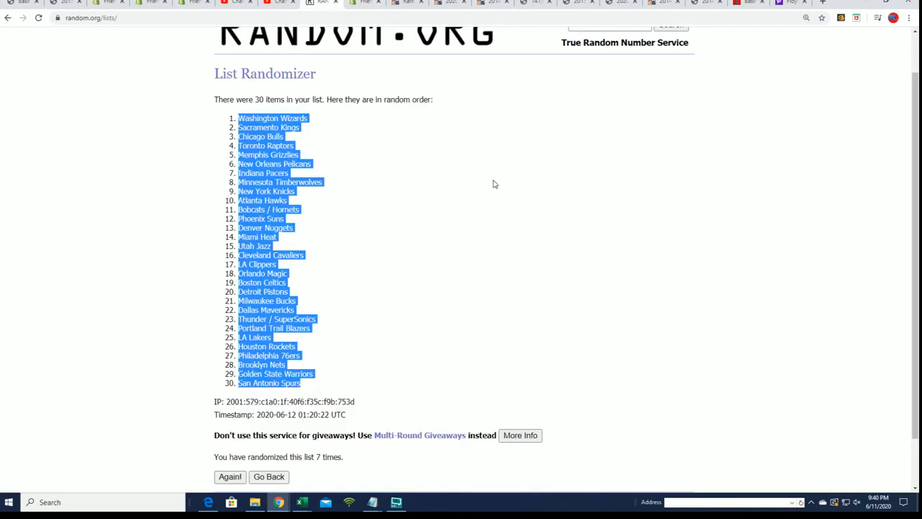
# Step: Return to the empty list form and copy the 15 filler names from Notepad into it
pyautogui.click(268, 477)
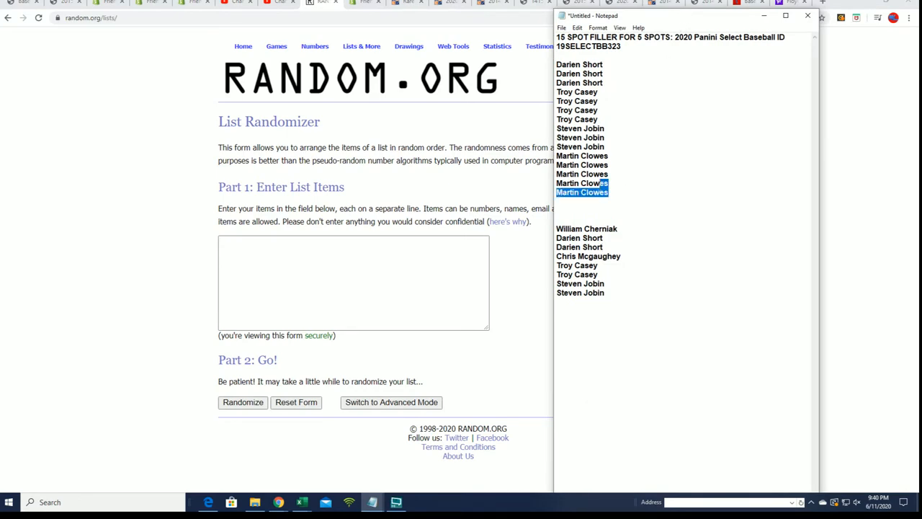
pyautogui.doubleClick(594, 183)
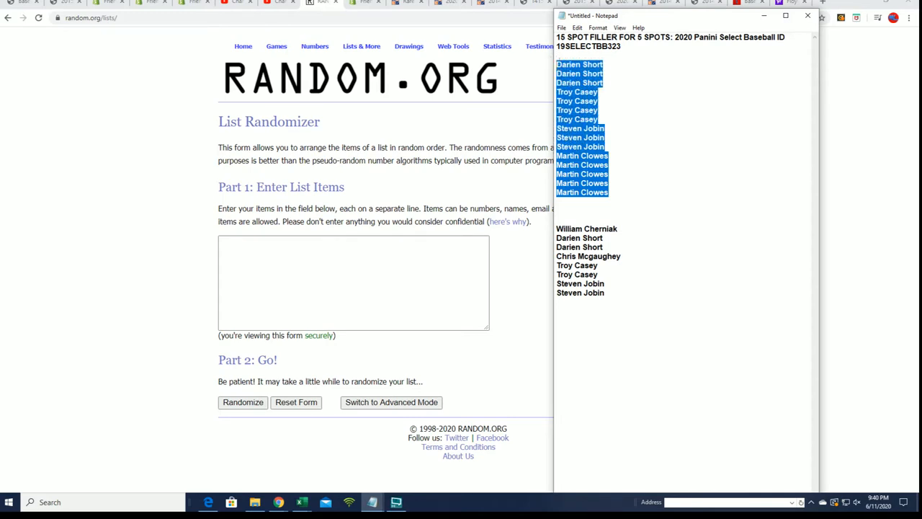
pyautogui.rightClick(582, 92)
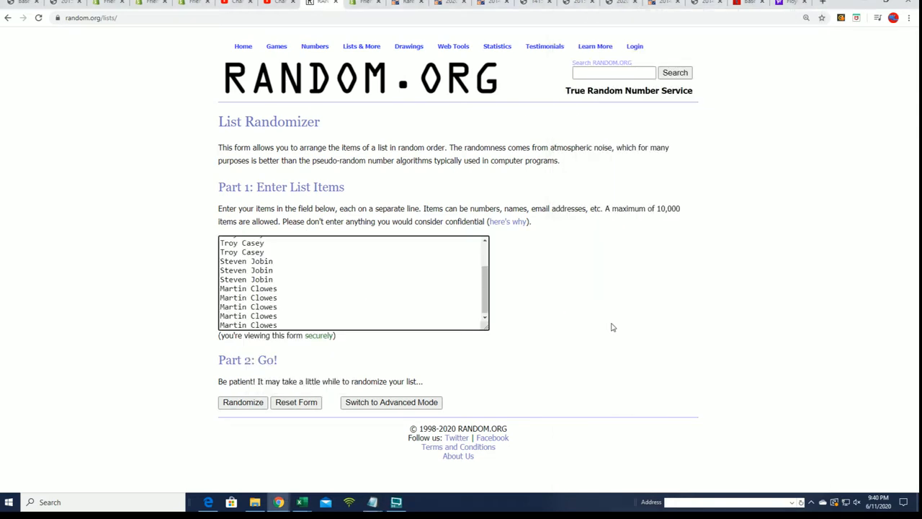
# Step: Randomize the 15 filler names seven times, ending with Steven Jobin on top
pyautogui.press('ctrl++')
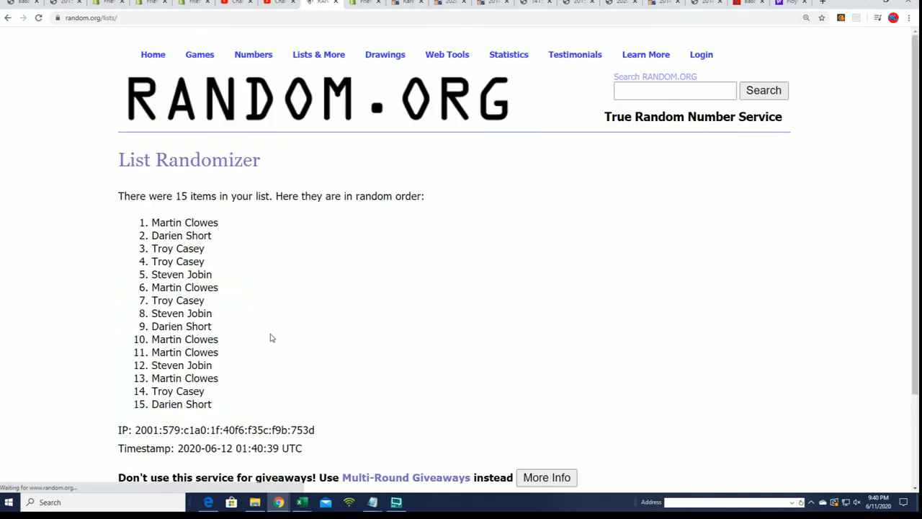
pyautogui.scroll(-3)
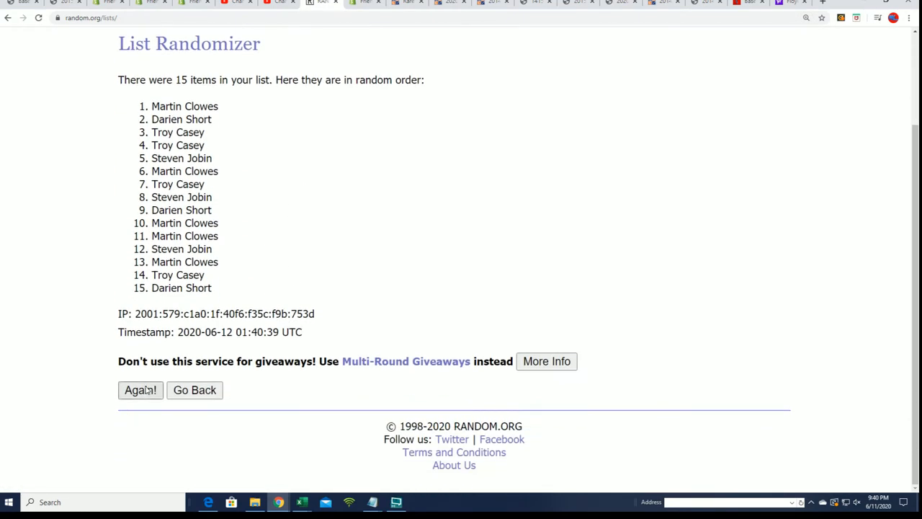
pyautogui.click(140, 389)
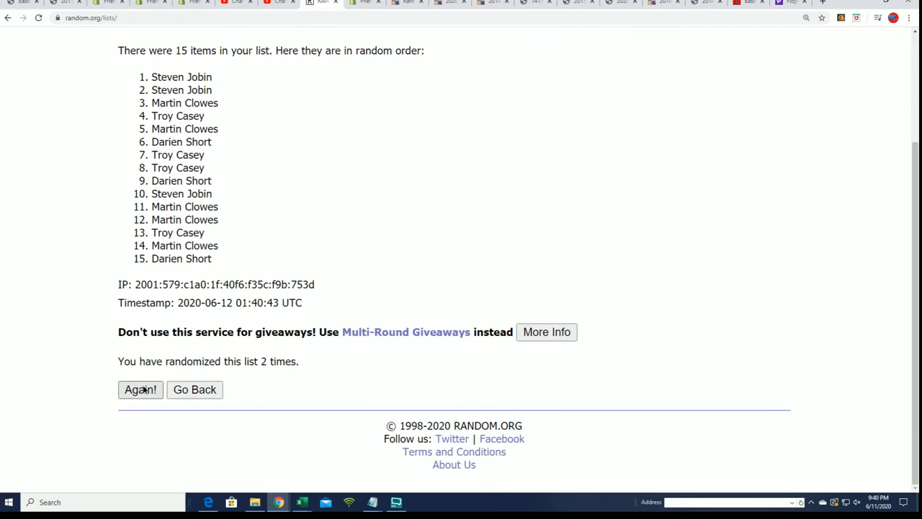
pyautogui.click(140, 389)
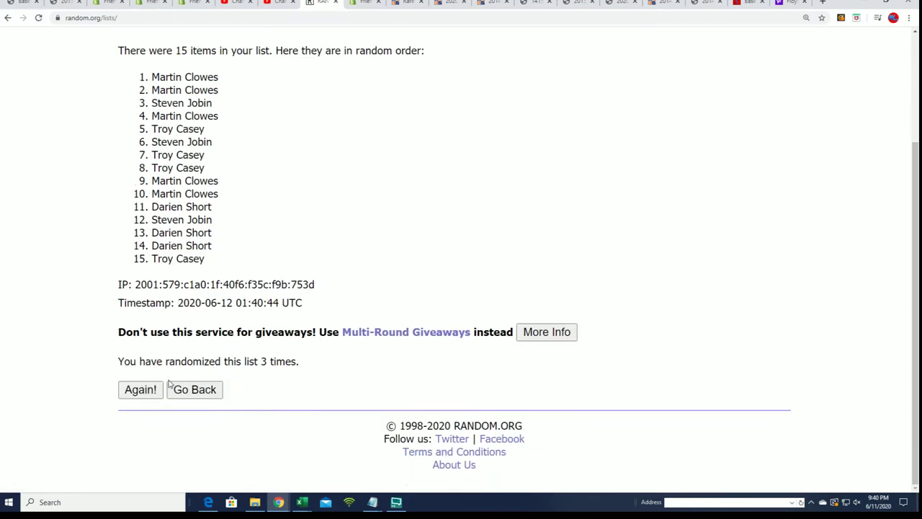
pyautogui.click(142, 389)
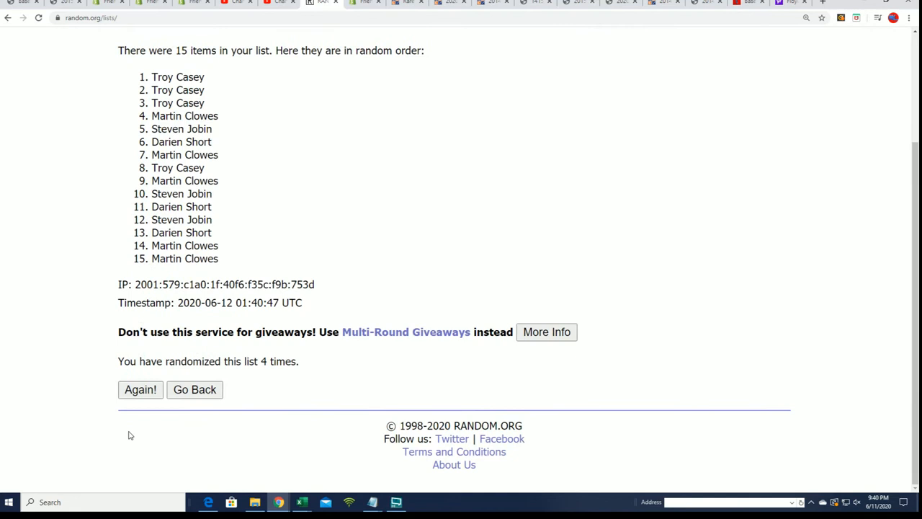
pyautogui.click(141, 389)
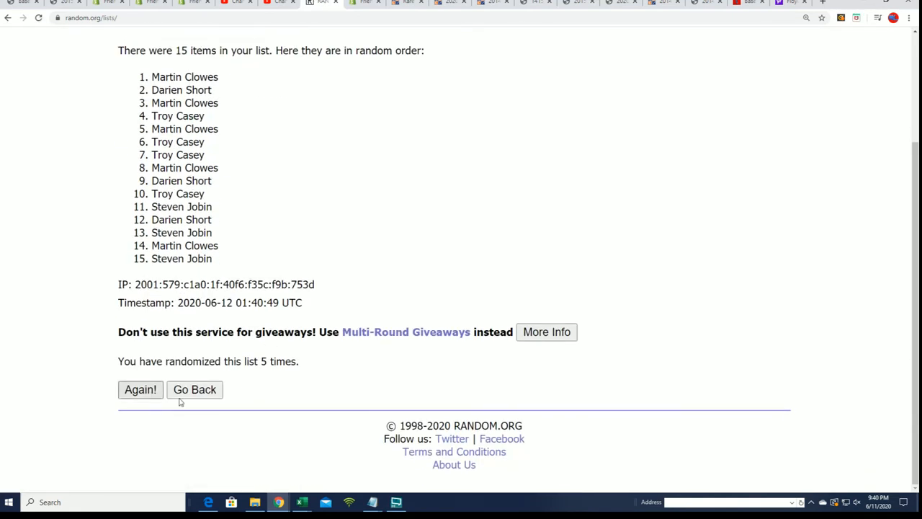
pyautogui.click(141, 389)
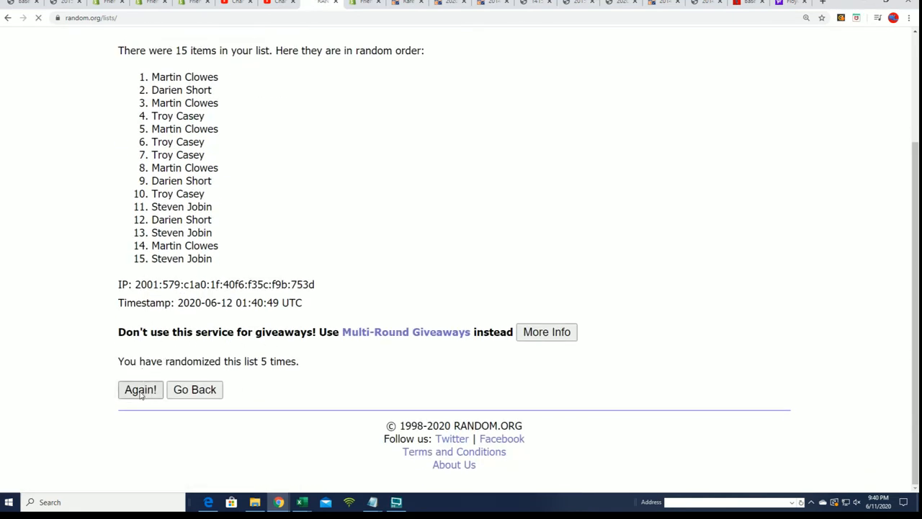
pyautogui.click(140, 389)
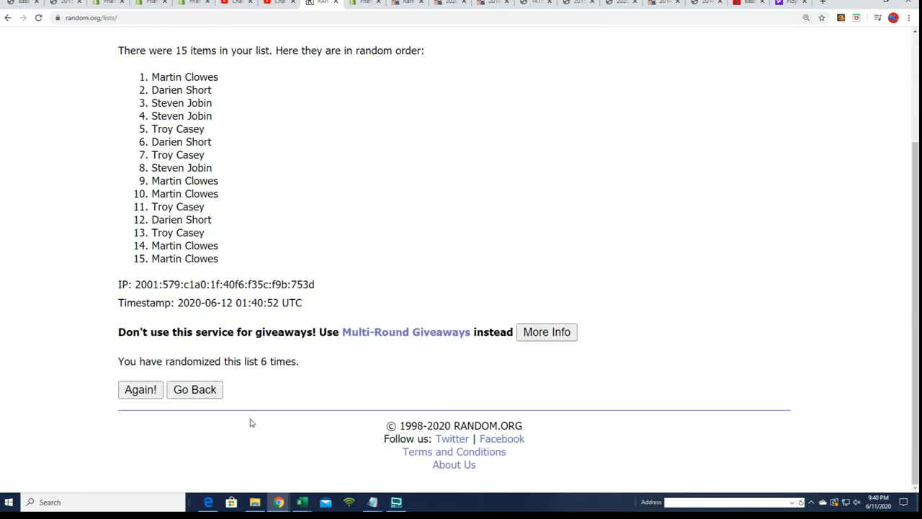
pyautogui.moveTo(142, 389)
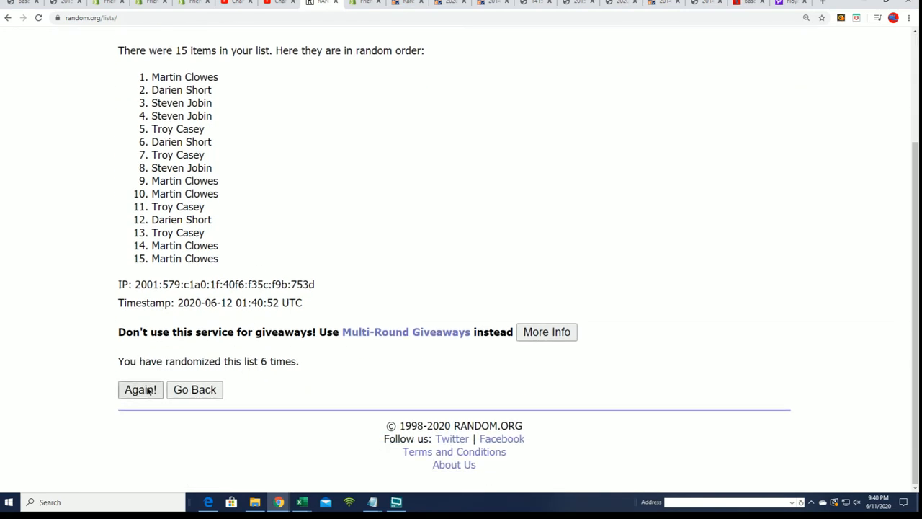
pyautogui.click(140, 389)
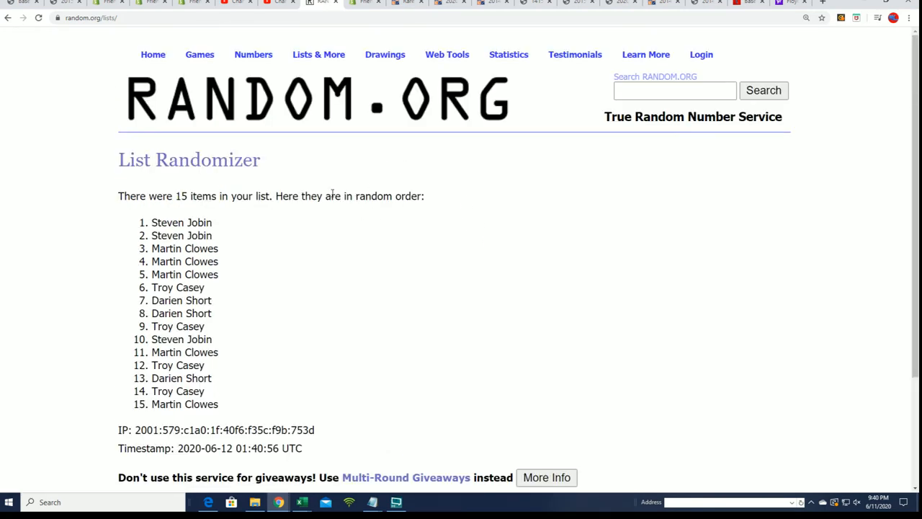
# Step: Highlight the top five names as the winners
pyautogui.moveTo(150, 222); pyautogui.dragTo(219, 274)
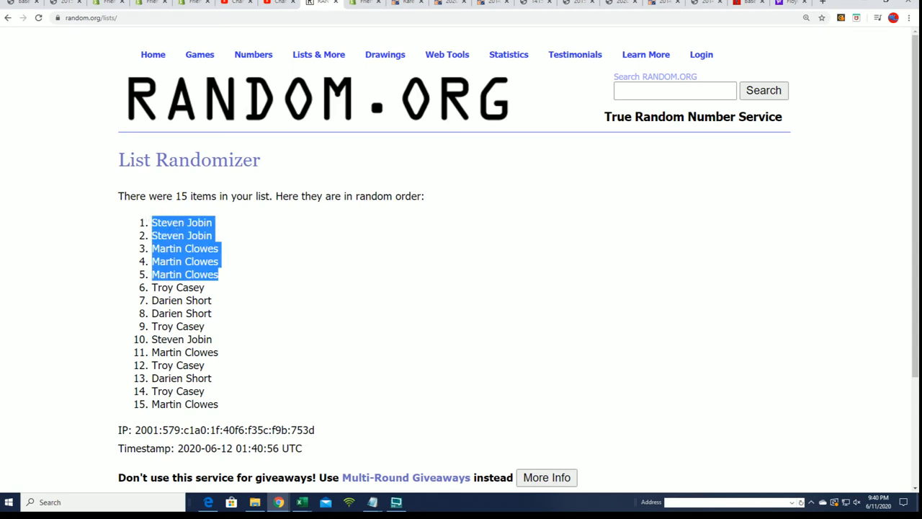
pyautogui.moveTo(230, 228)
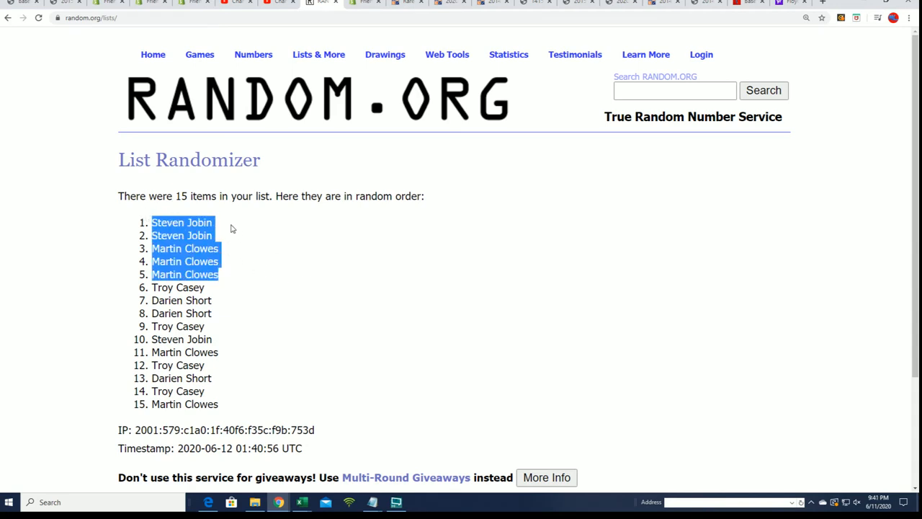
pyautogui.moveTo(225, 294)
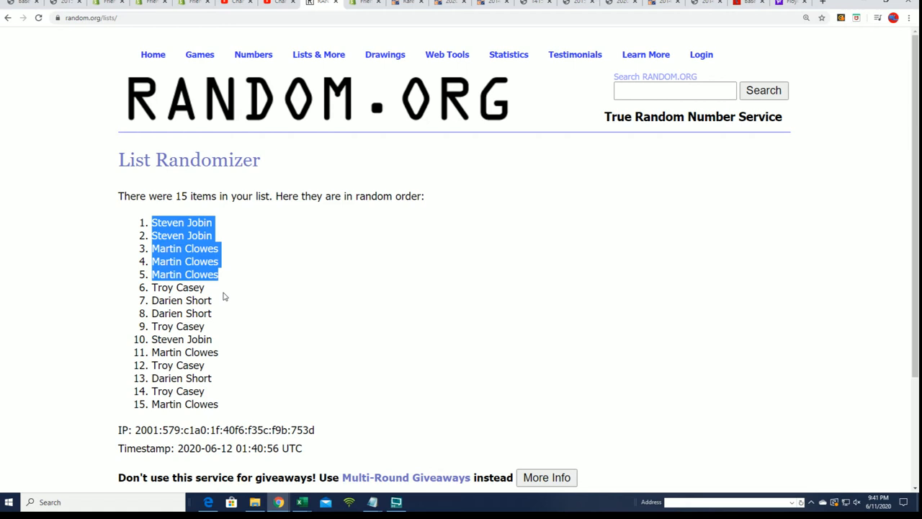